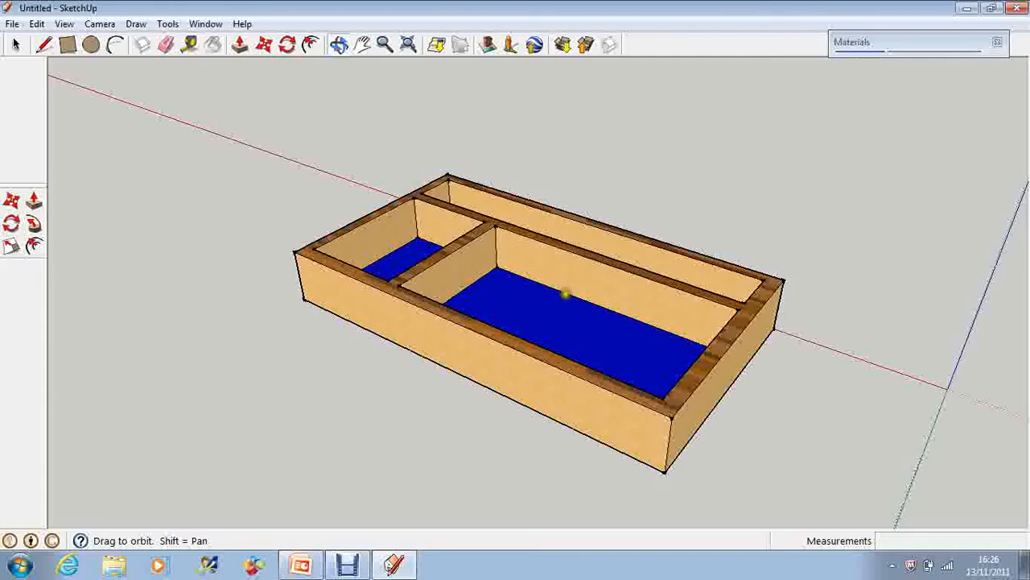
mouse_move(644, 175)
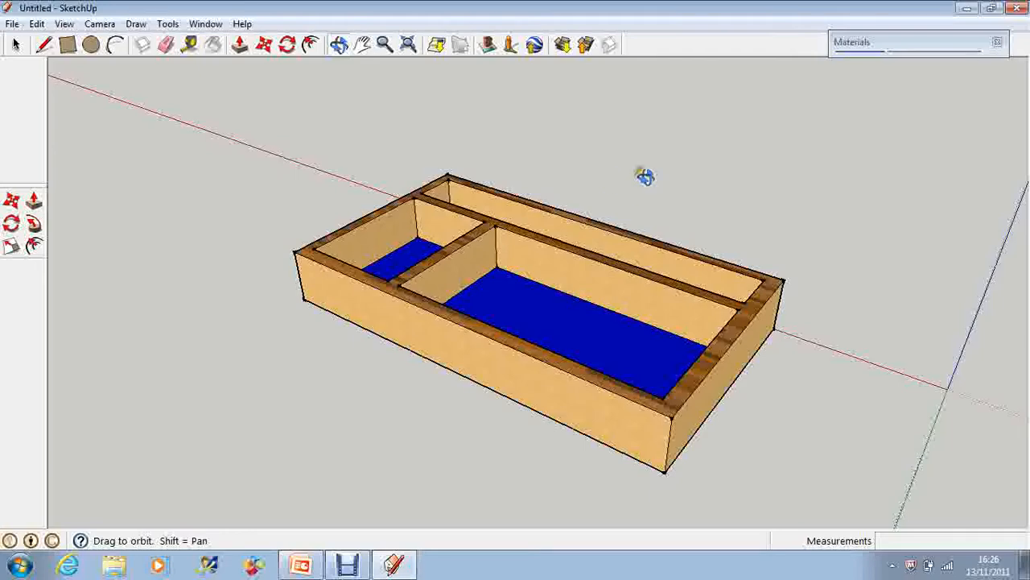
- Orbit the tray to look down into its blue compartments, then bring up PowerPoint from the taskbar
left_click_drag(644, 175, 305, 161)
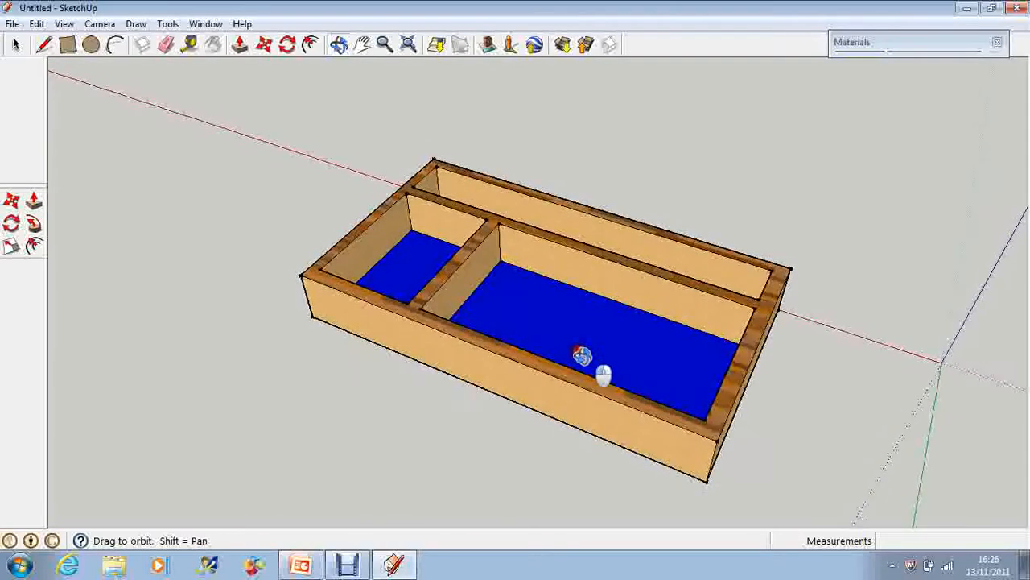
left_click_drag(583, 358, 603, 380)
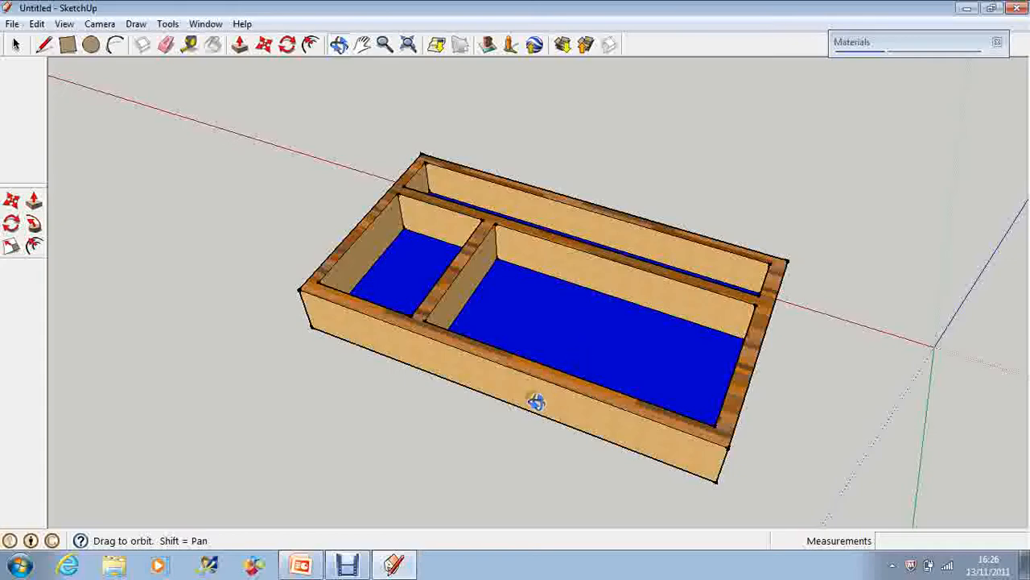
left_click(299, 564)
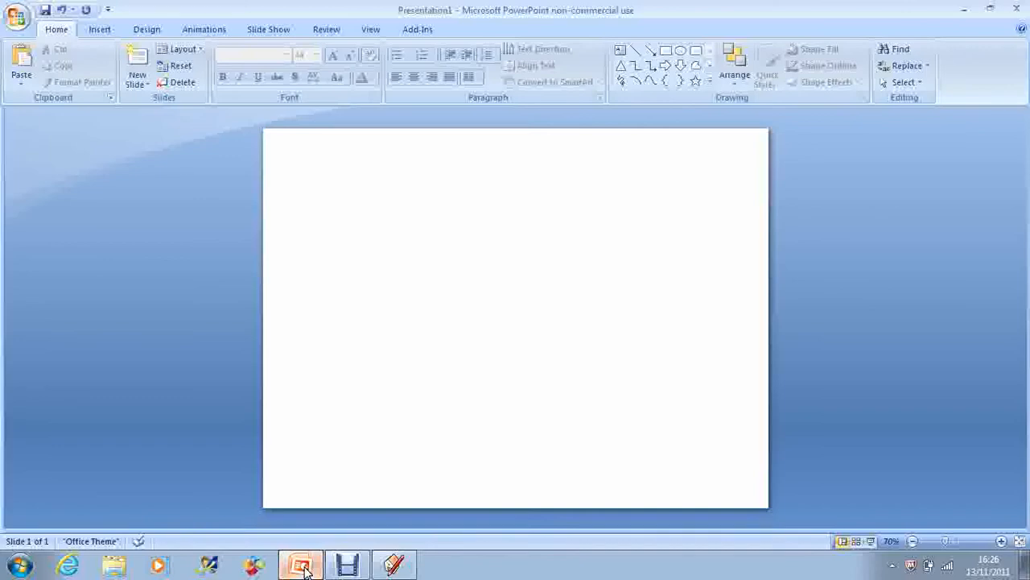
mouse_move(318, 540)
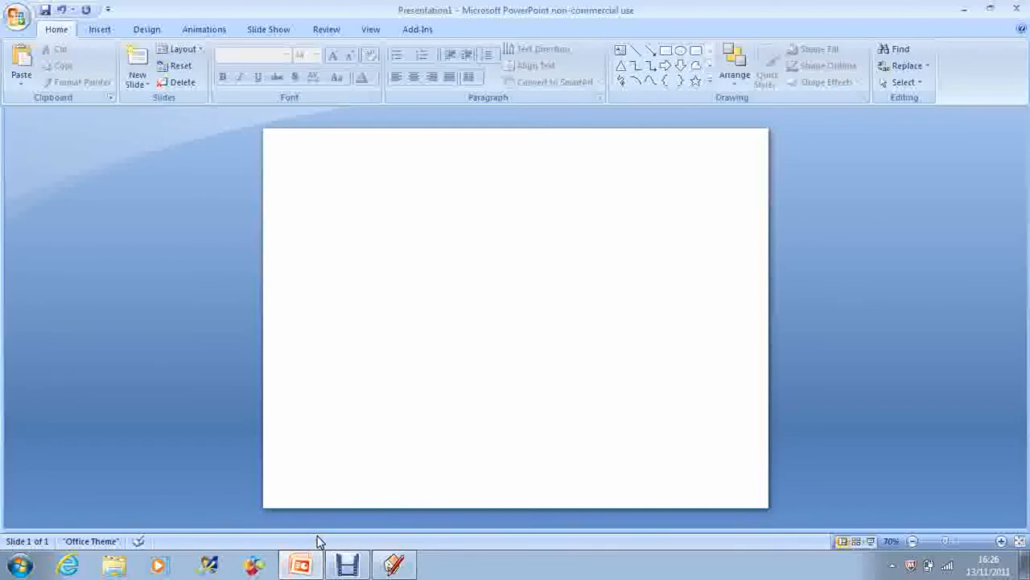
- Switch from the blank slide back to the SketchUp tray model via the taskbar
left_click(392, 563)
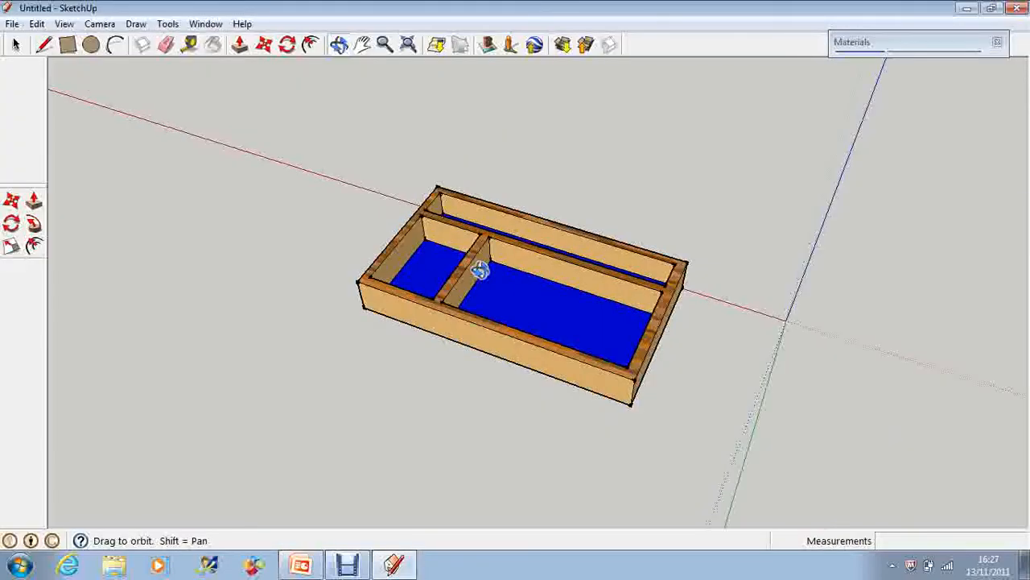
- Zoom and orbit so the tray fills the SketchUp window, then switch to the blank slide
left_click_drag(483, 274, 487, 270)
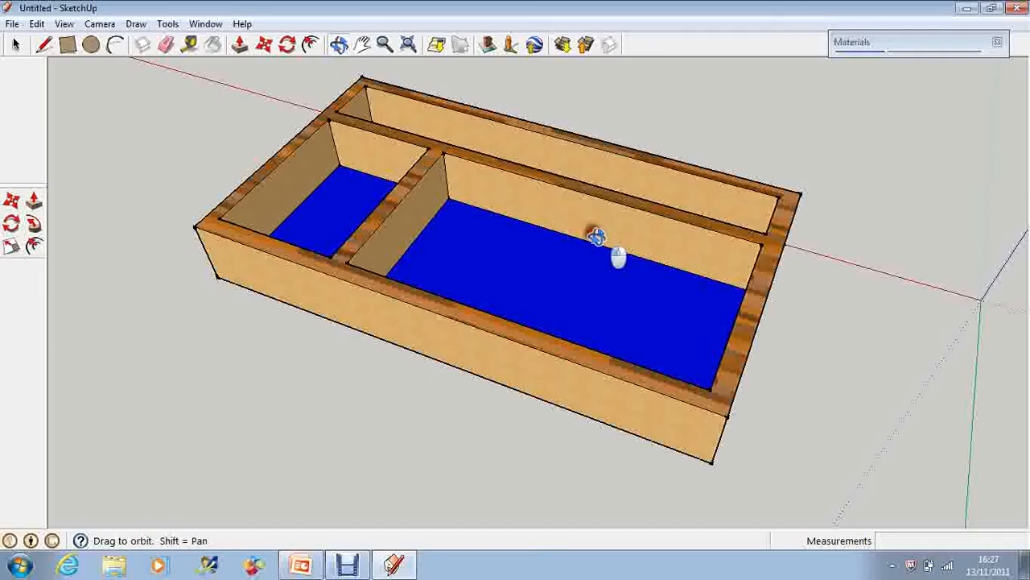
left_click_drag(599, 239, 732, 354)
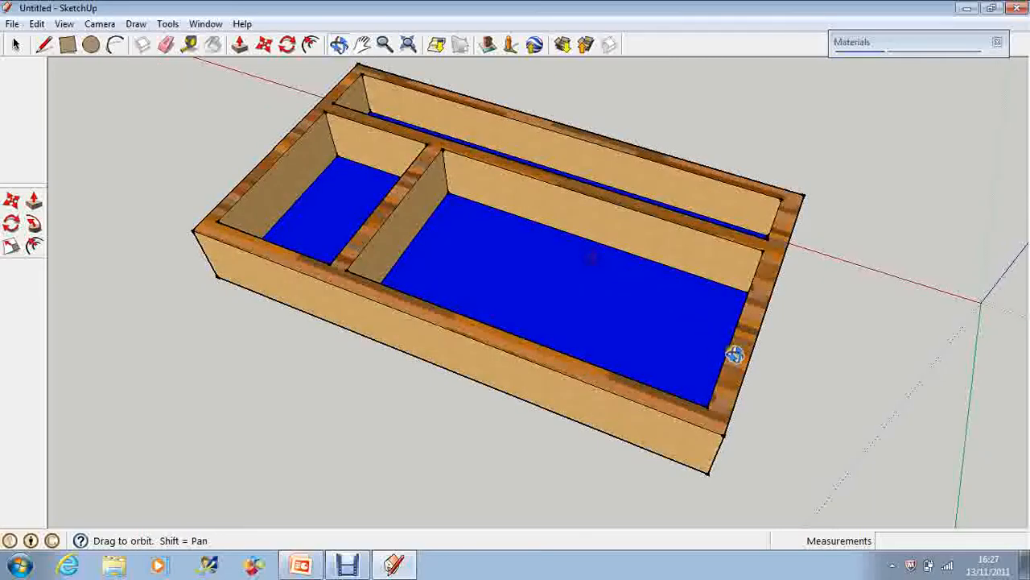
mouse_move(362, 45)
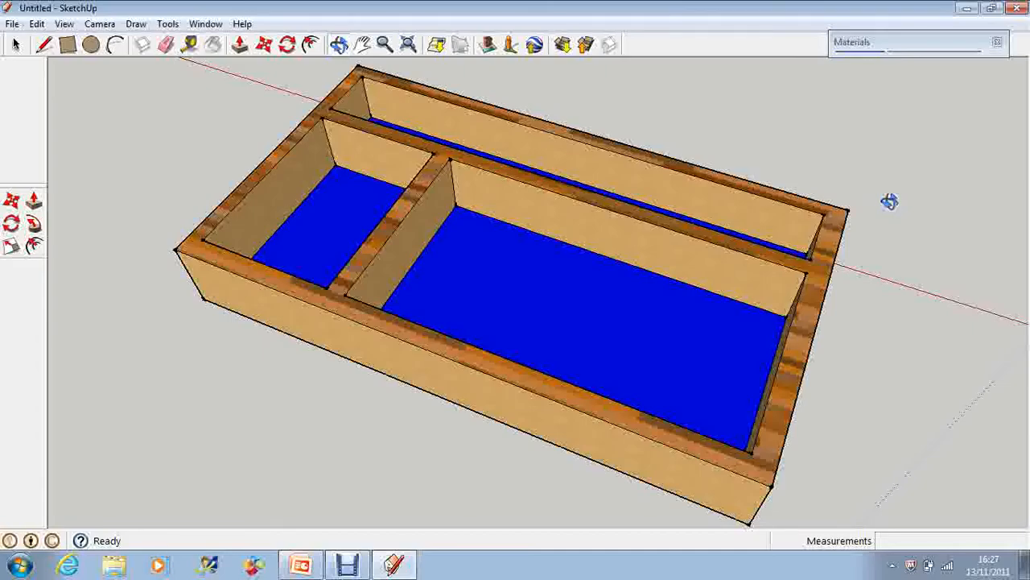
left_click(299, 563)
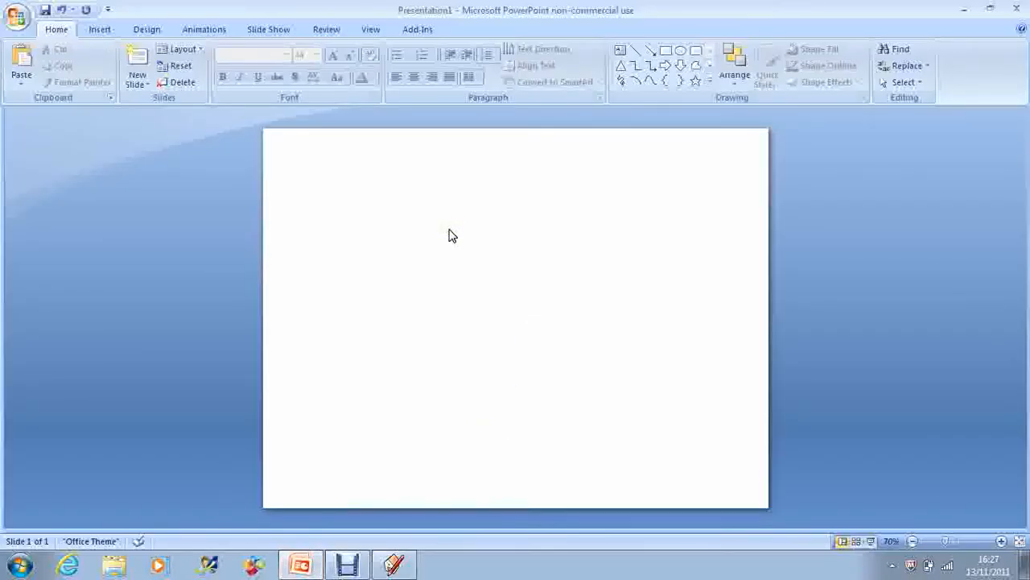
- Paste the tray screenshot onto the blank slide and nudge it down and right
right_click(450, 235)
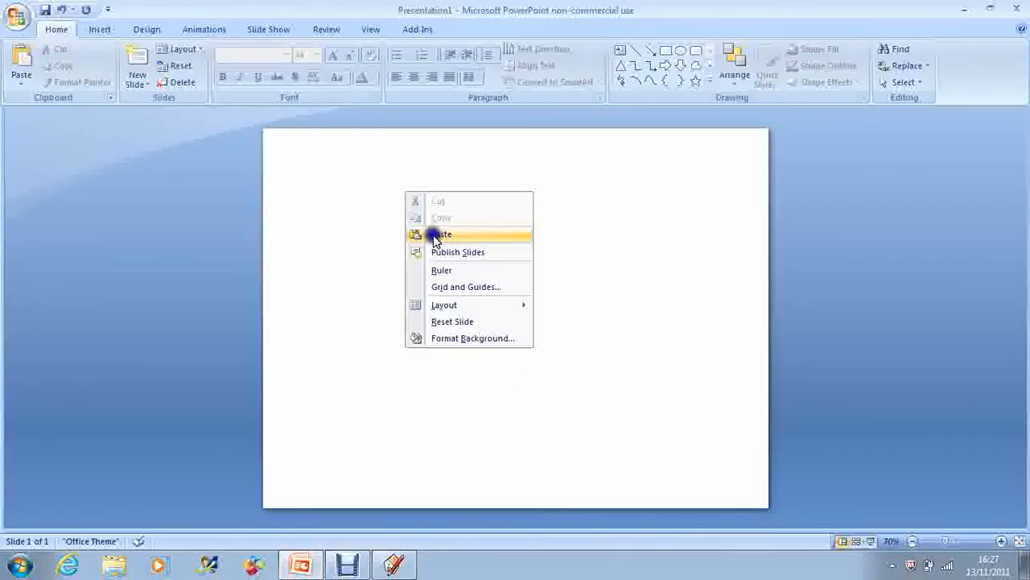
left_click(433, 237)
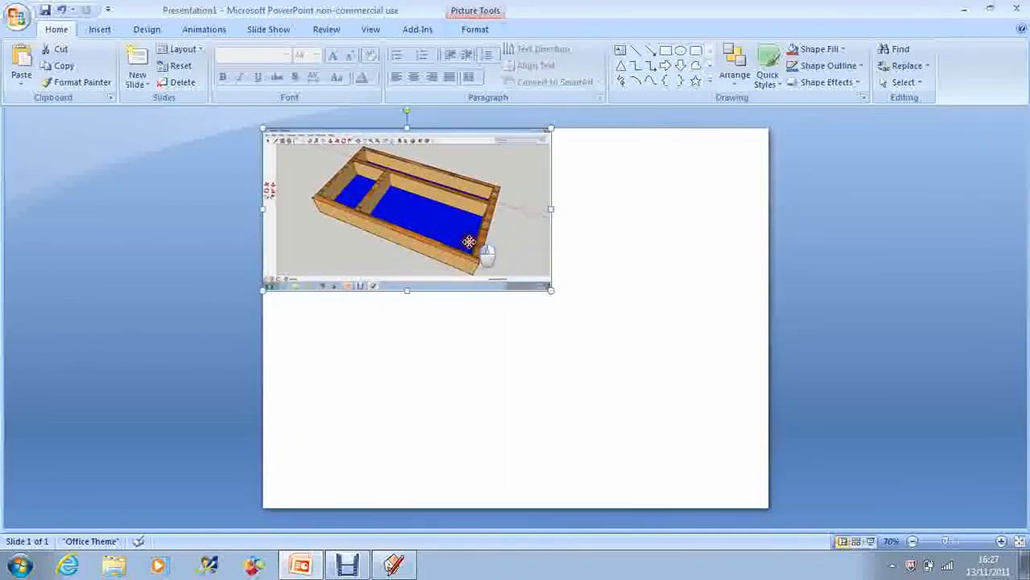
left_click_drag(406, 210, 425, 251)
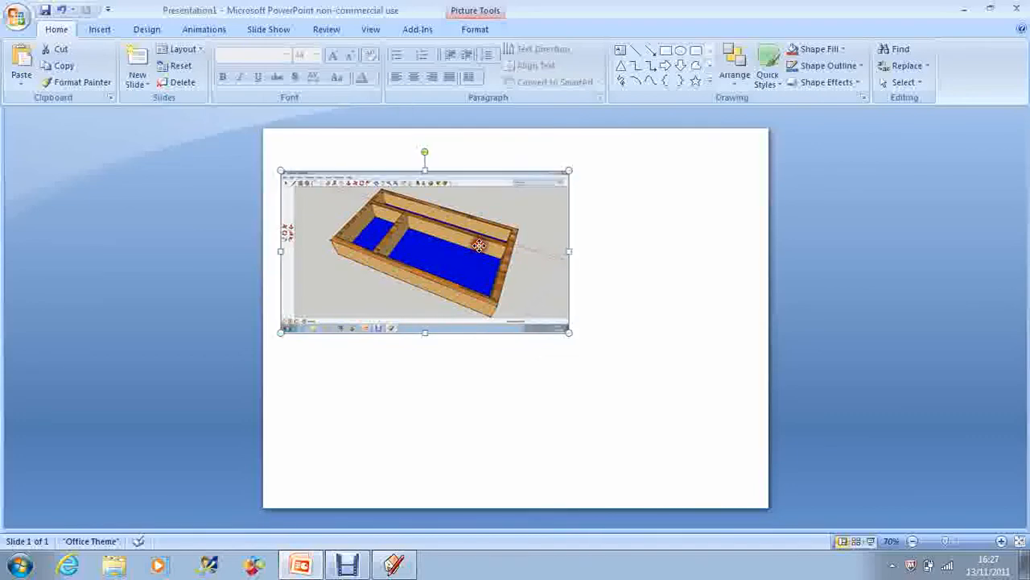
- Crop the window toolbars and border off the left of the pasted picture
left_click(475, 29)
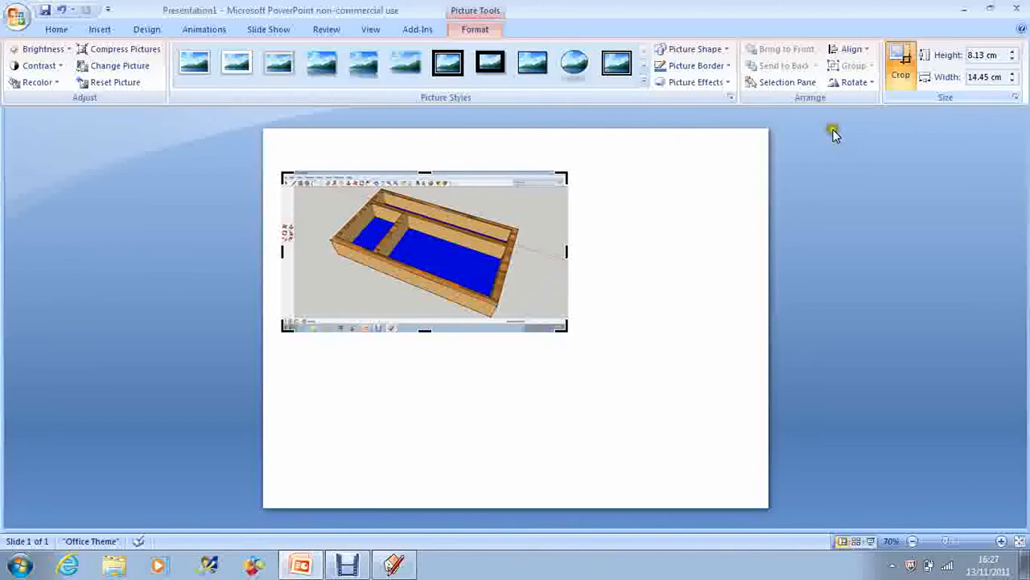
left_click_drag(567, 251, 528, 251)
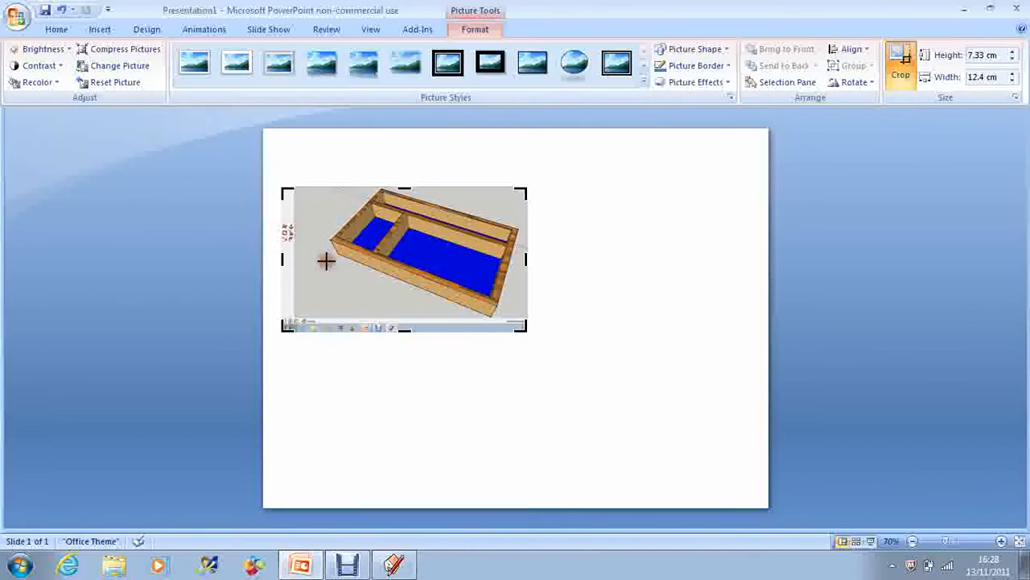
left_click_drag(403, 327, 428, 316)
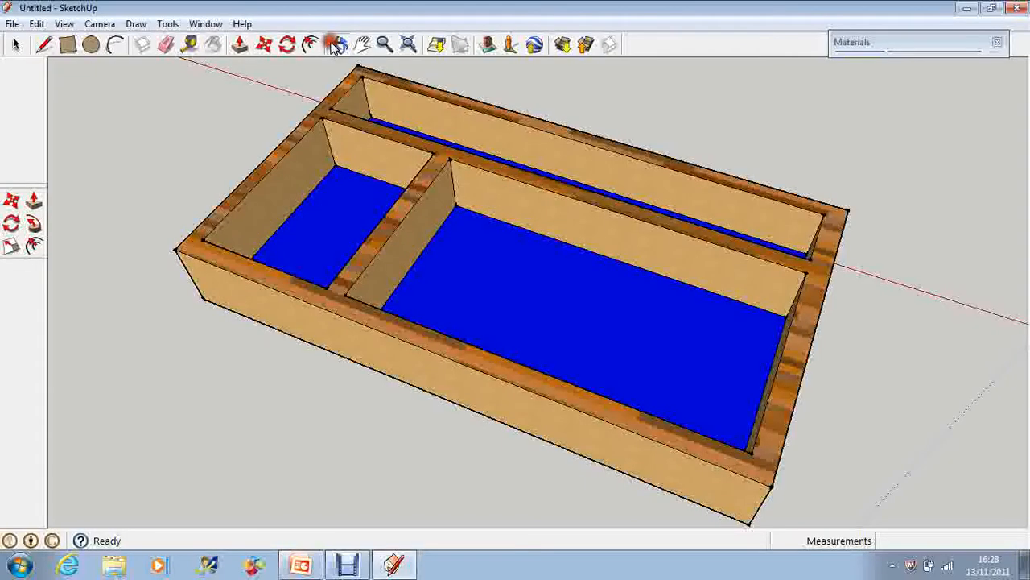
- Orbit to a straight-down view of the tray's three compartments and capture it for pasting
left_click(338, 45)
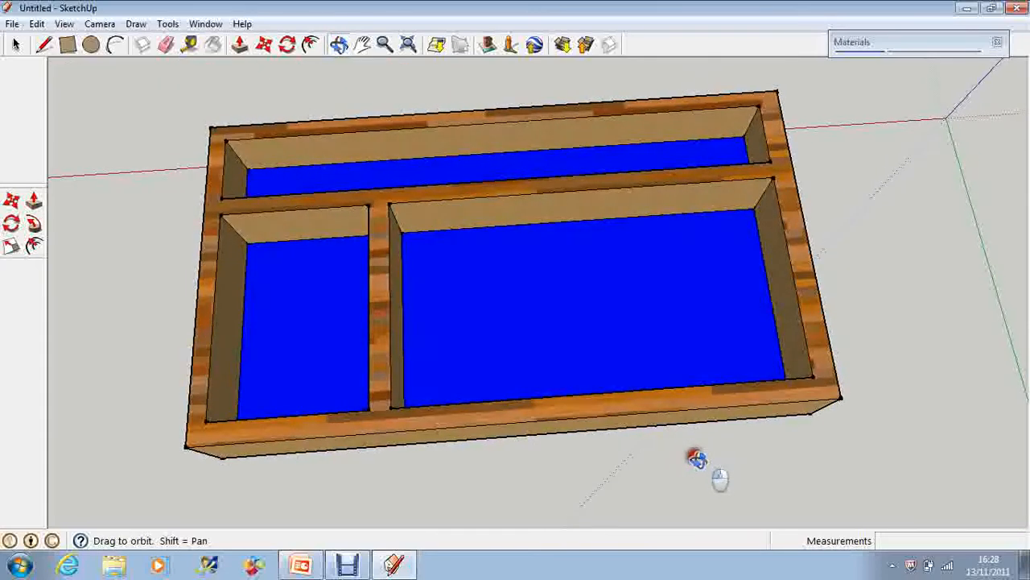
left_click_drag(695, 458, 680, 493)
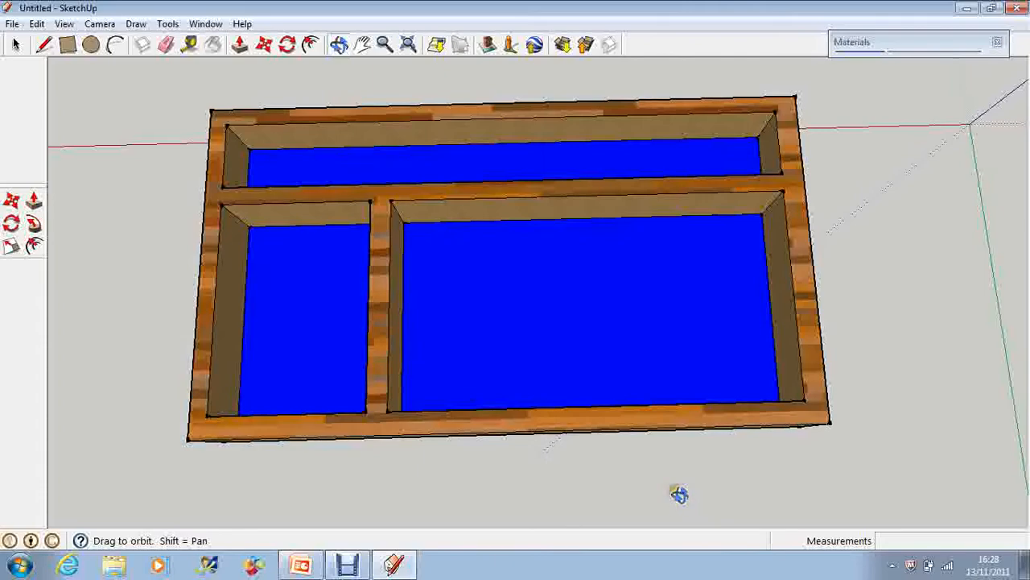
mouse_move(481, 573)
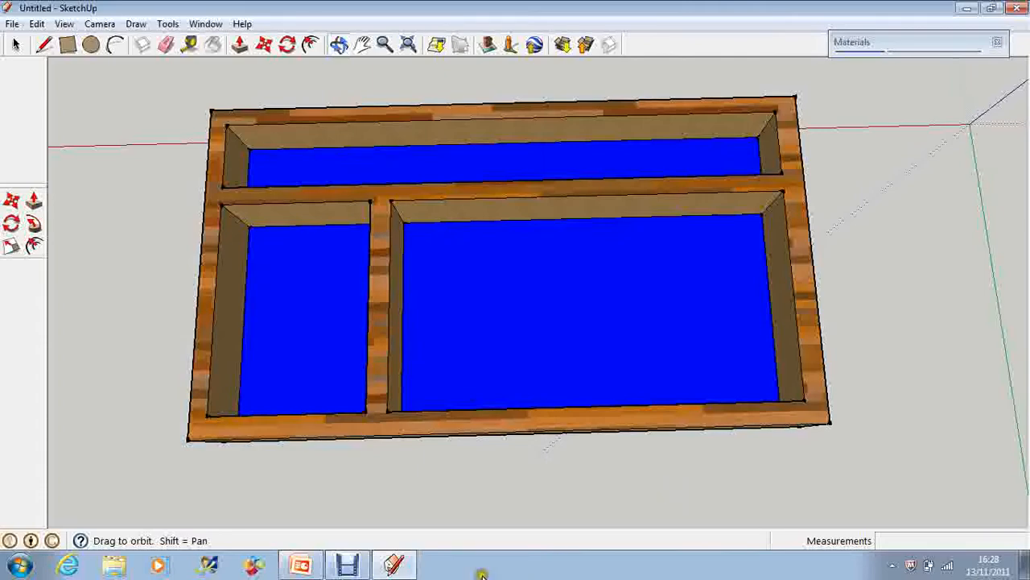
mouse_move(364, 428)
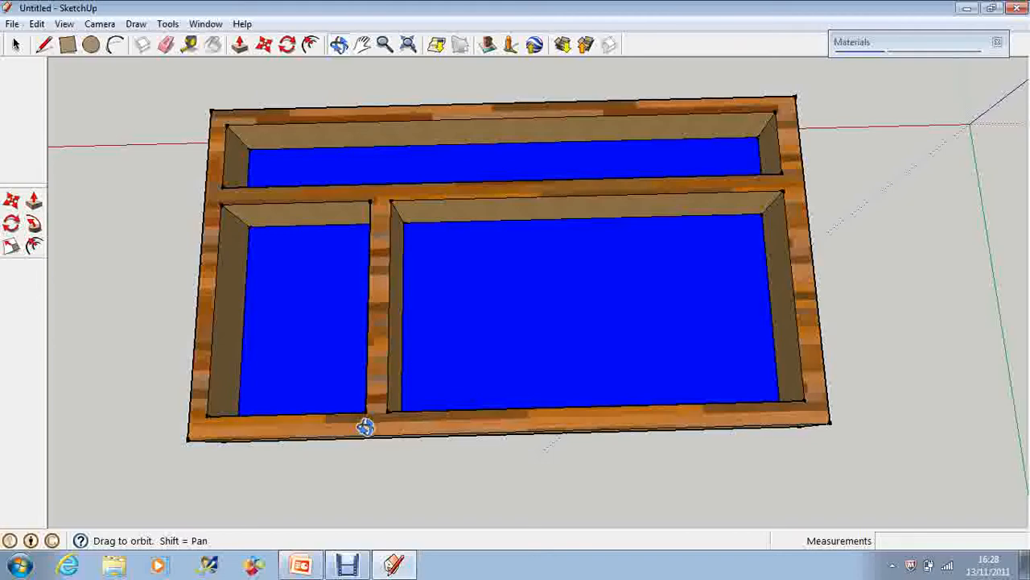
right_click(528, 378)
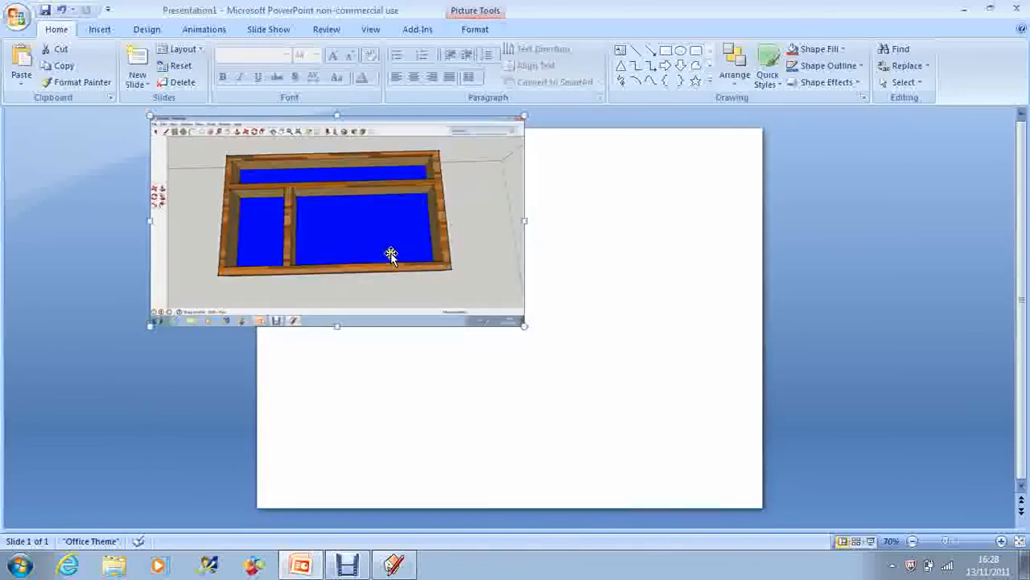
- Move the top-down screenshot to the slide's right side and start cropping it
left_click_drag(390, 256, 739, 374)
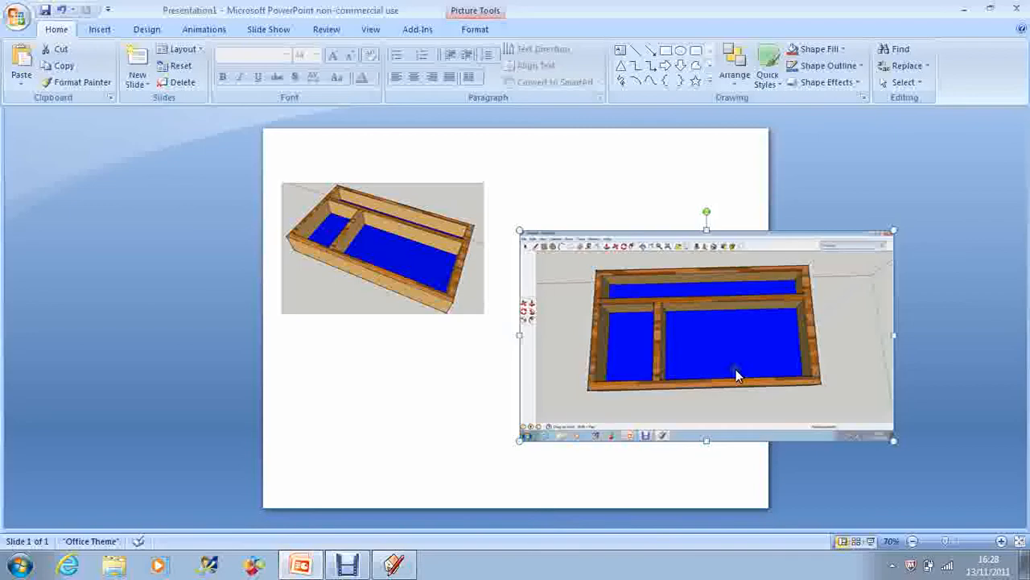
left_click(475, 29)
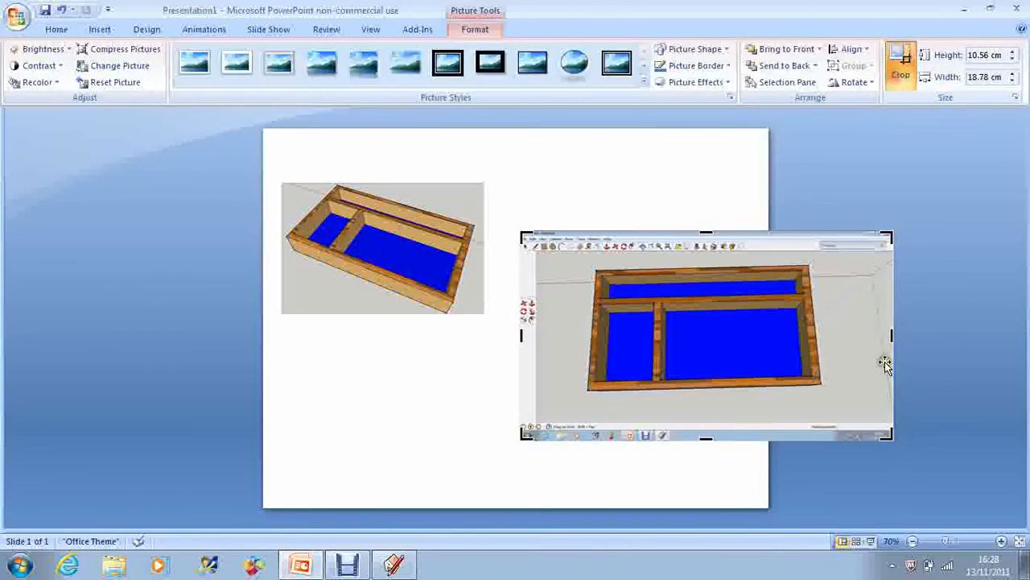
mouse_move(893, 337)
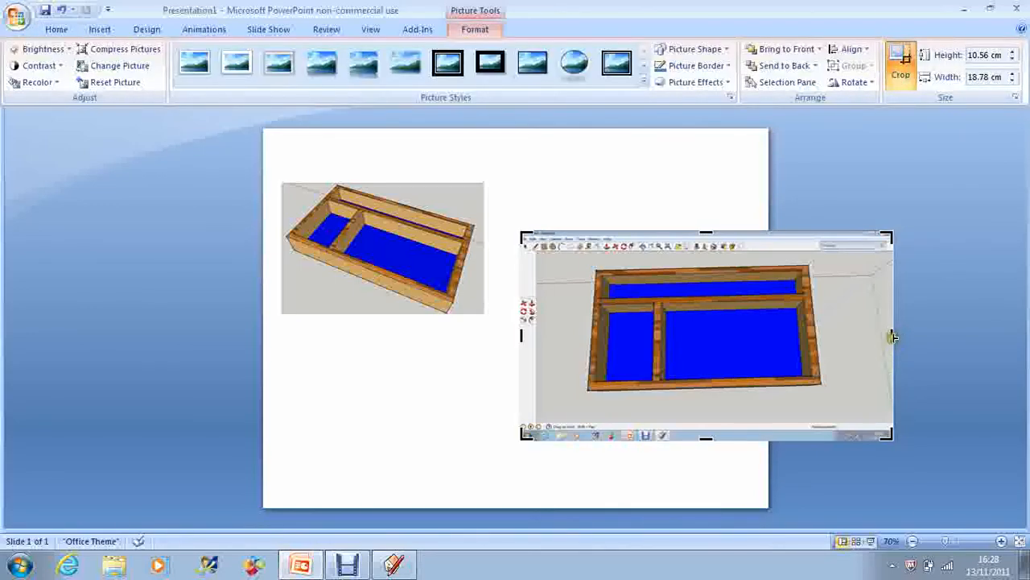
mouse_move(824, 351)
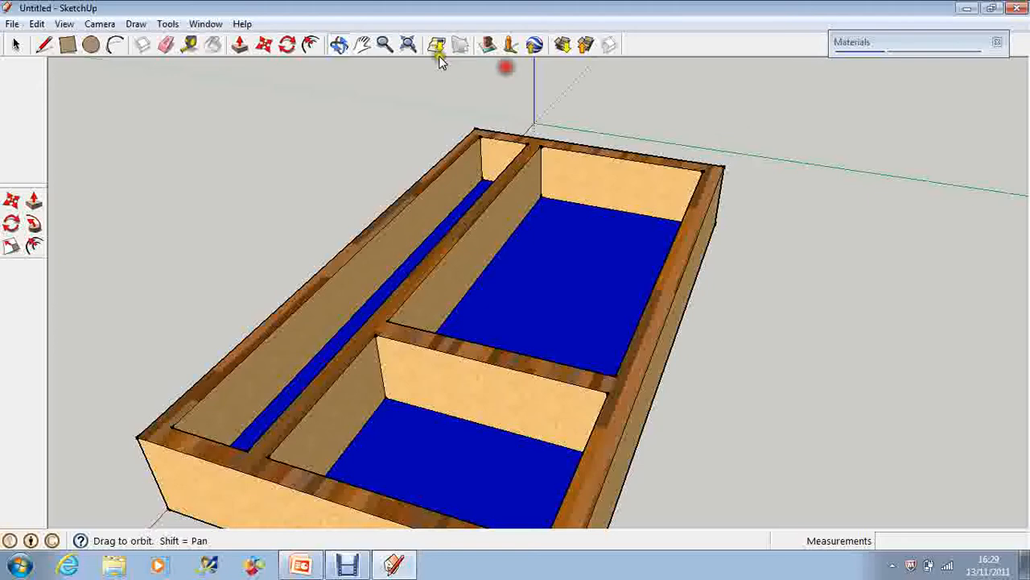
- Pan and orbit the tray to an angled perspective showing its side walls, then switch to the slide
left_click(362, 45)
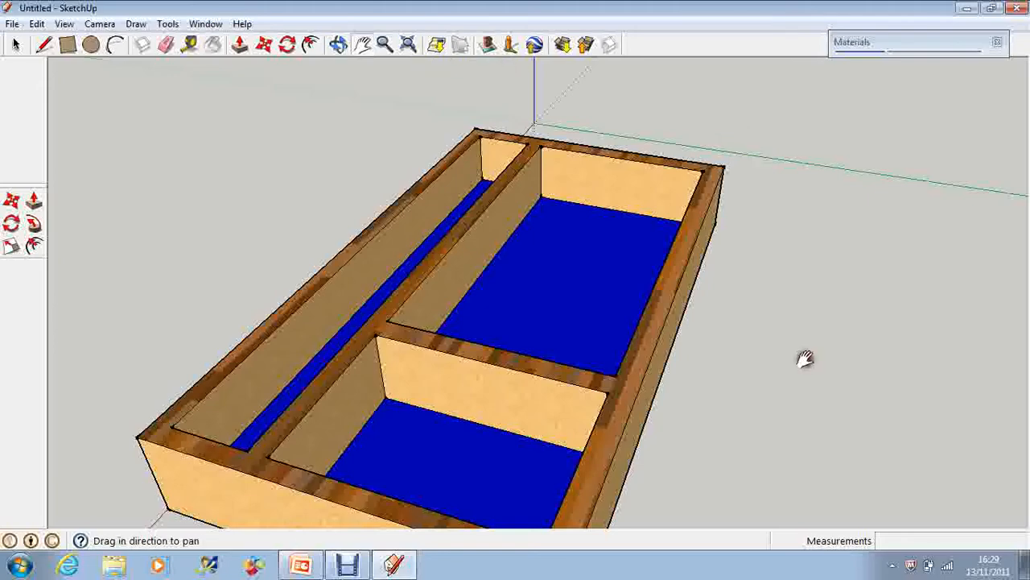
left_click_drag(805, 357, 861, 282)
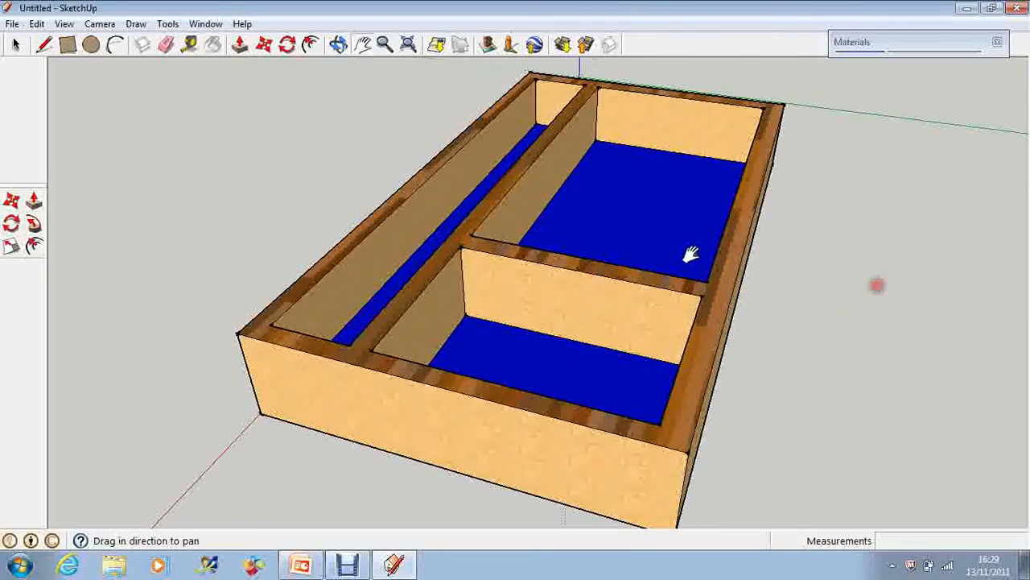
left_click(338, 45)
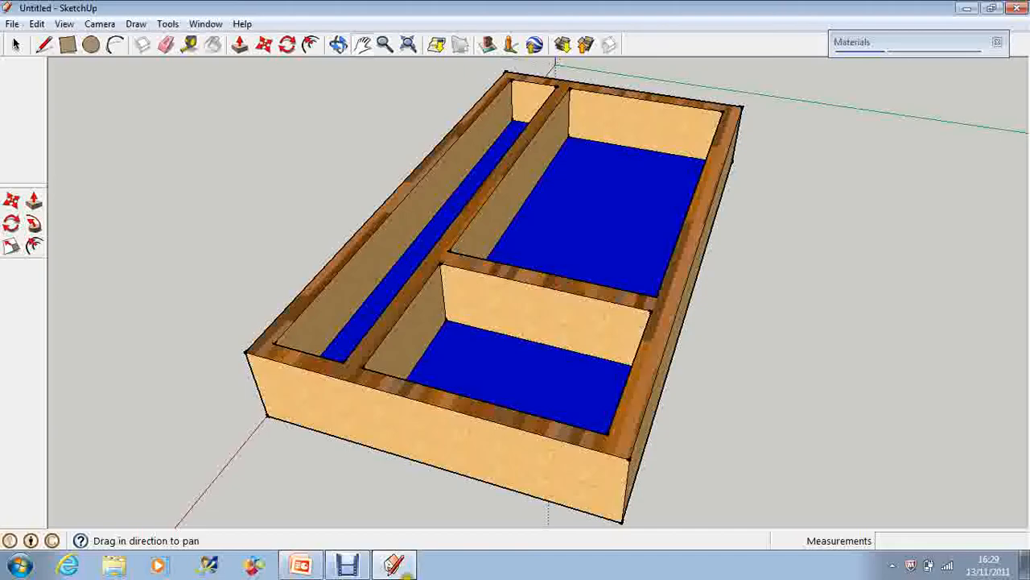
left_click(299, 564)
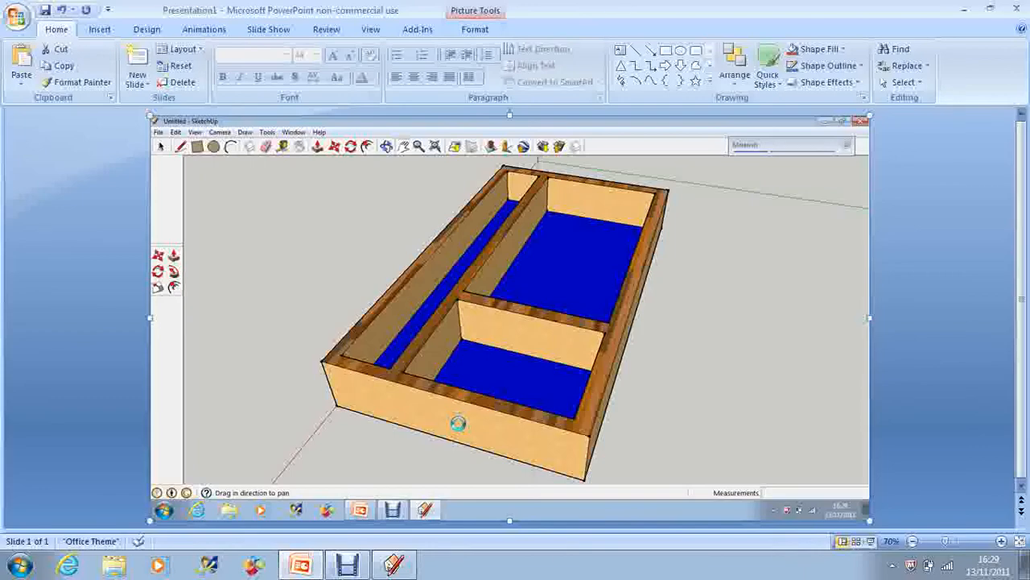
mouse_move(422, 342)
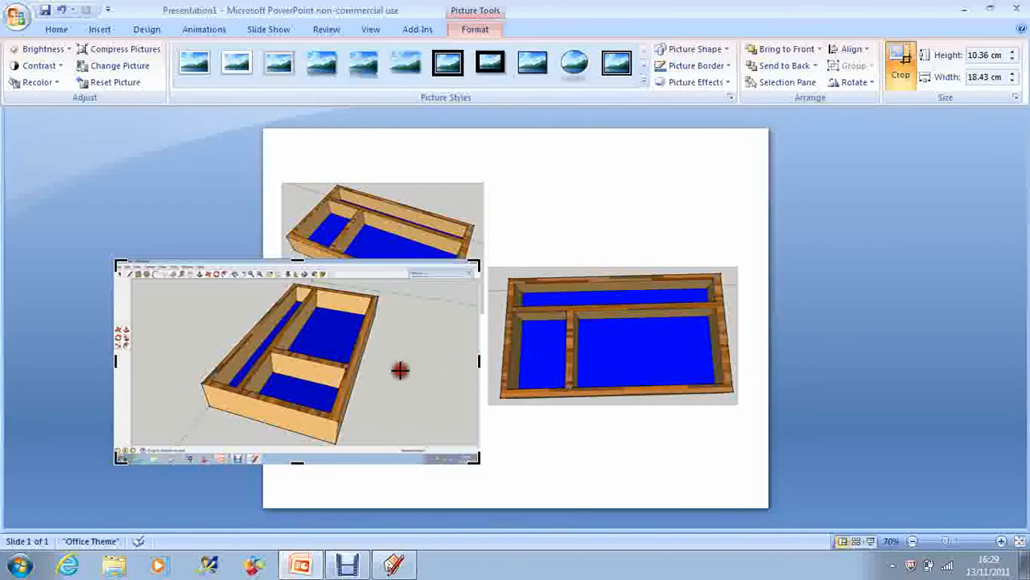
- Crop the right, left and bottom off the angled screenshot and shrink it below the first picture
left_click_drag(476, 361, 395, 361)
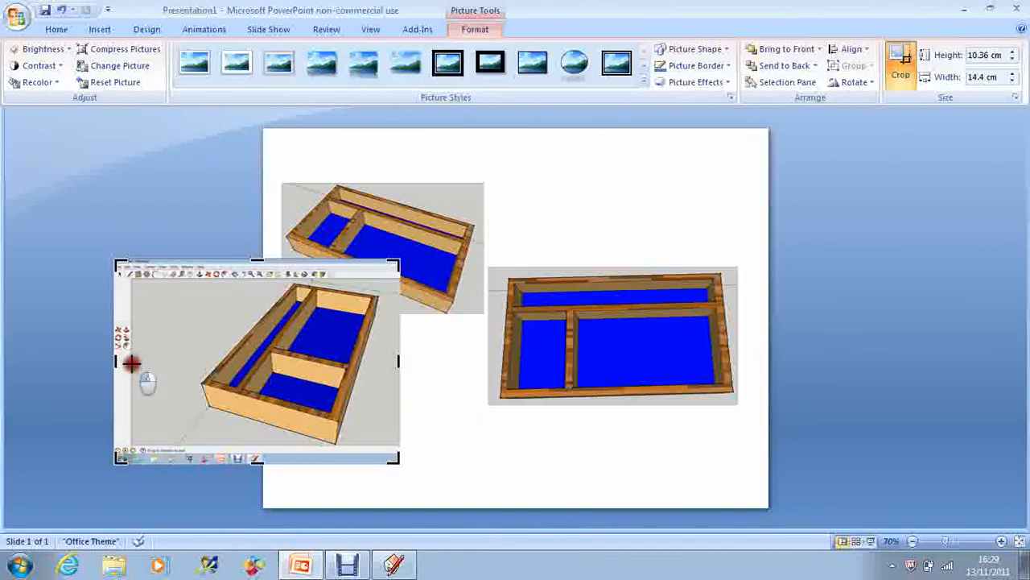
left_click_drag(121, 361, 187, 361)
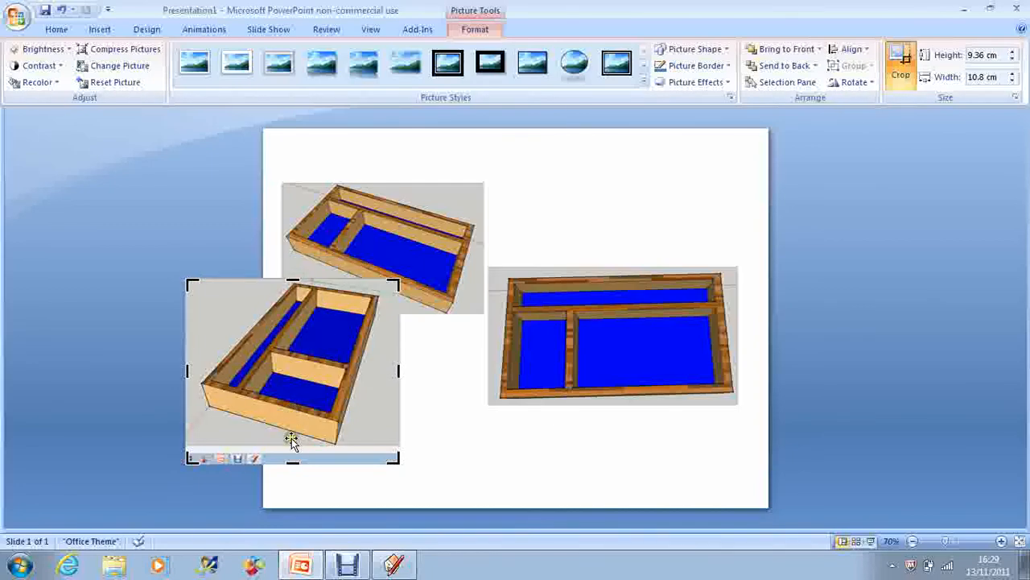
left_click_drag(293, 459, 310, 443)
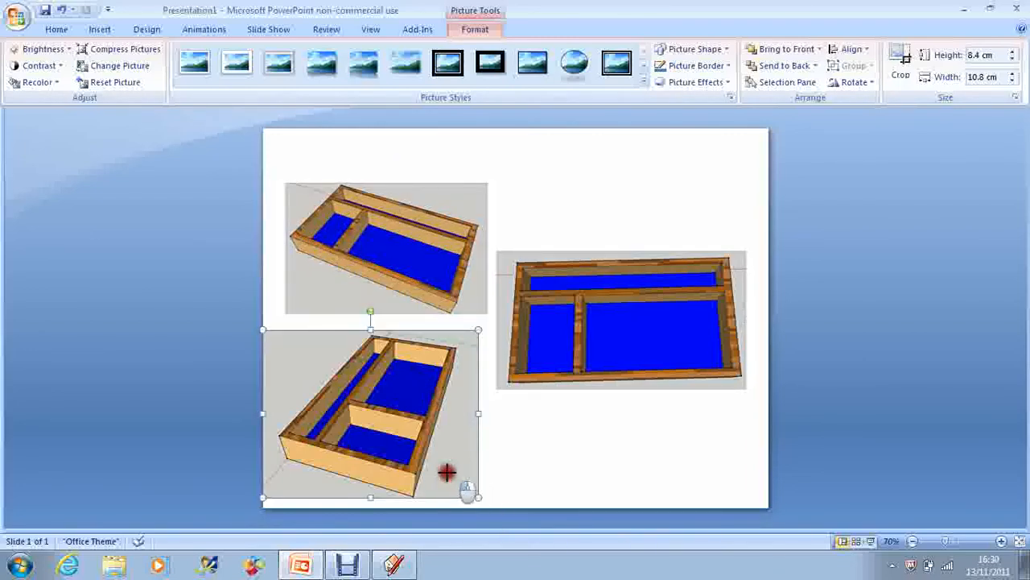
left_click_drag(480, 498, 438, 465)
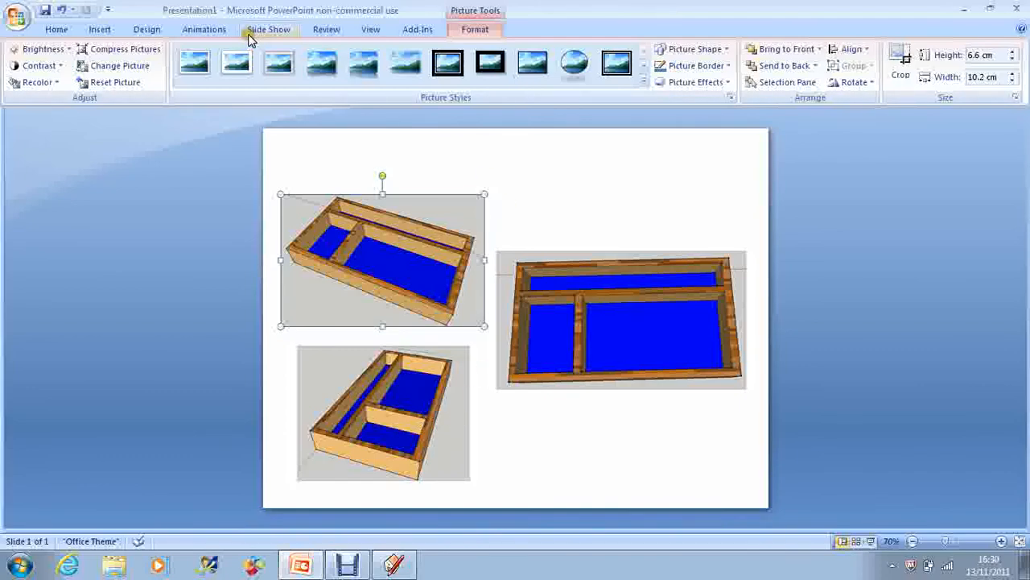
- Insert a WordArt title 'Mr Waite's Sorter' and move it to the top of the slide
left_click(420, 65)
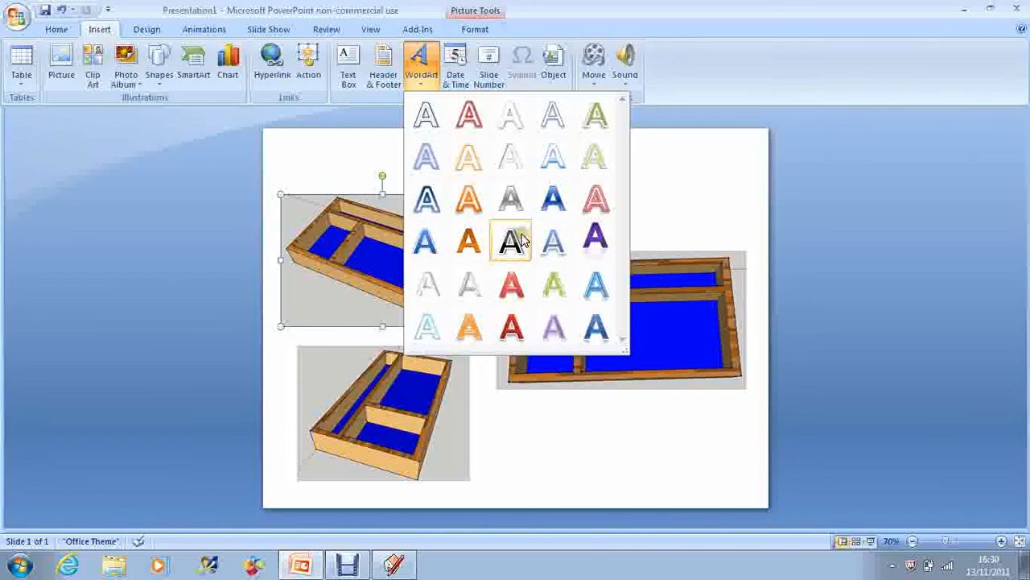
left_click(510, 242)
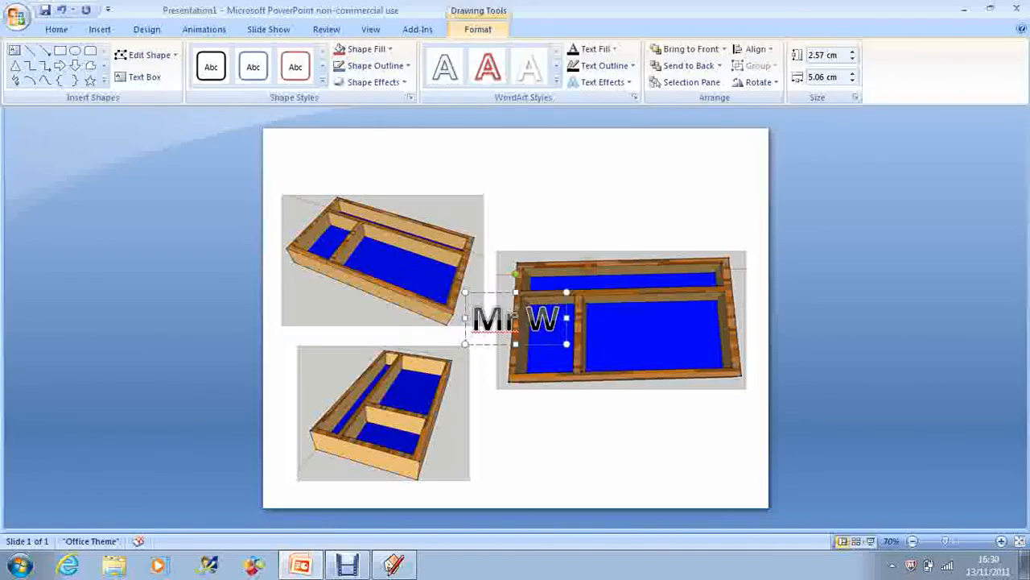
type("aite’s Sorter")
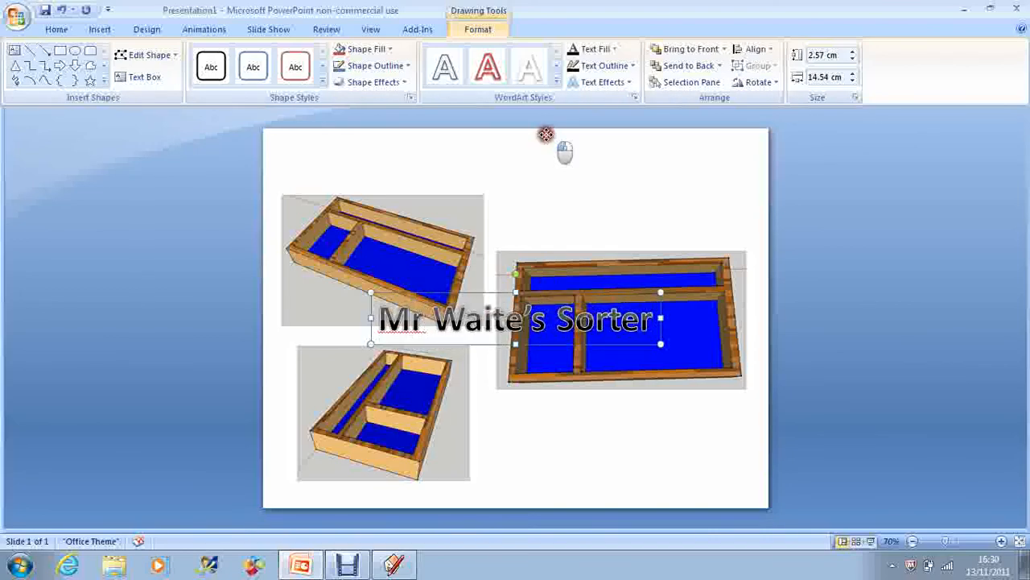
left_click_drag(516, 319, 512, 164)
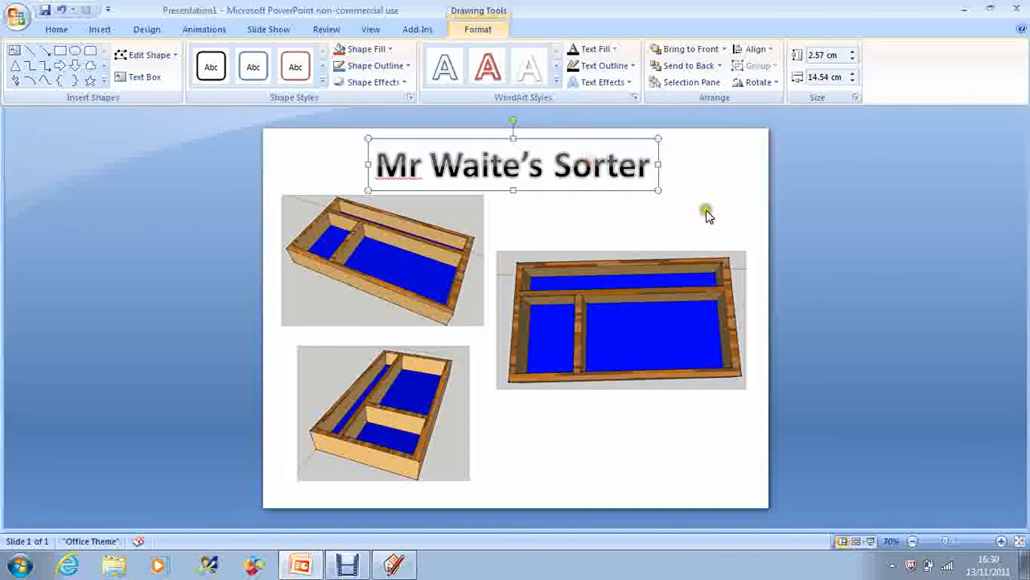